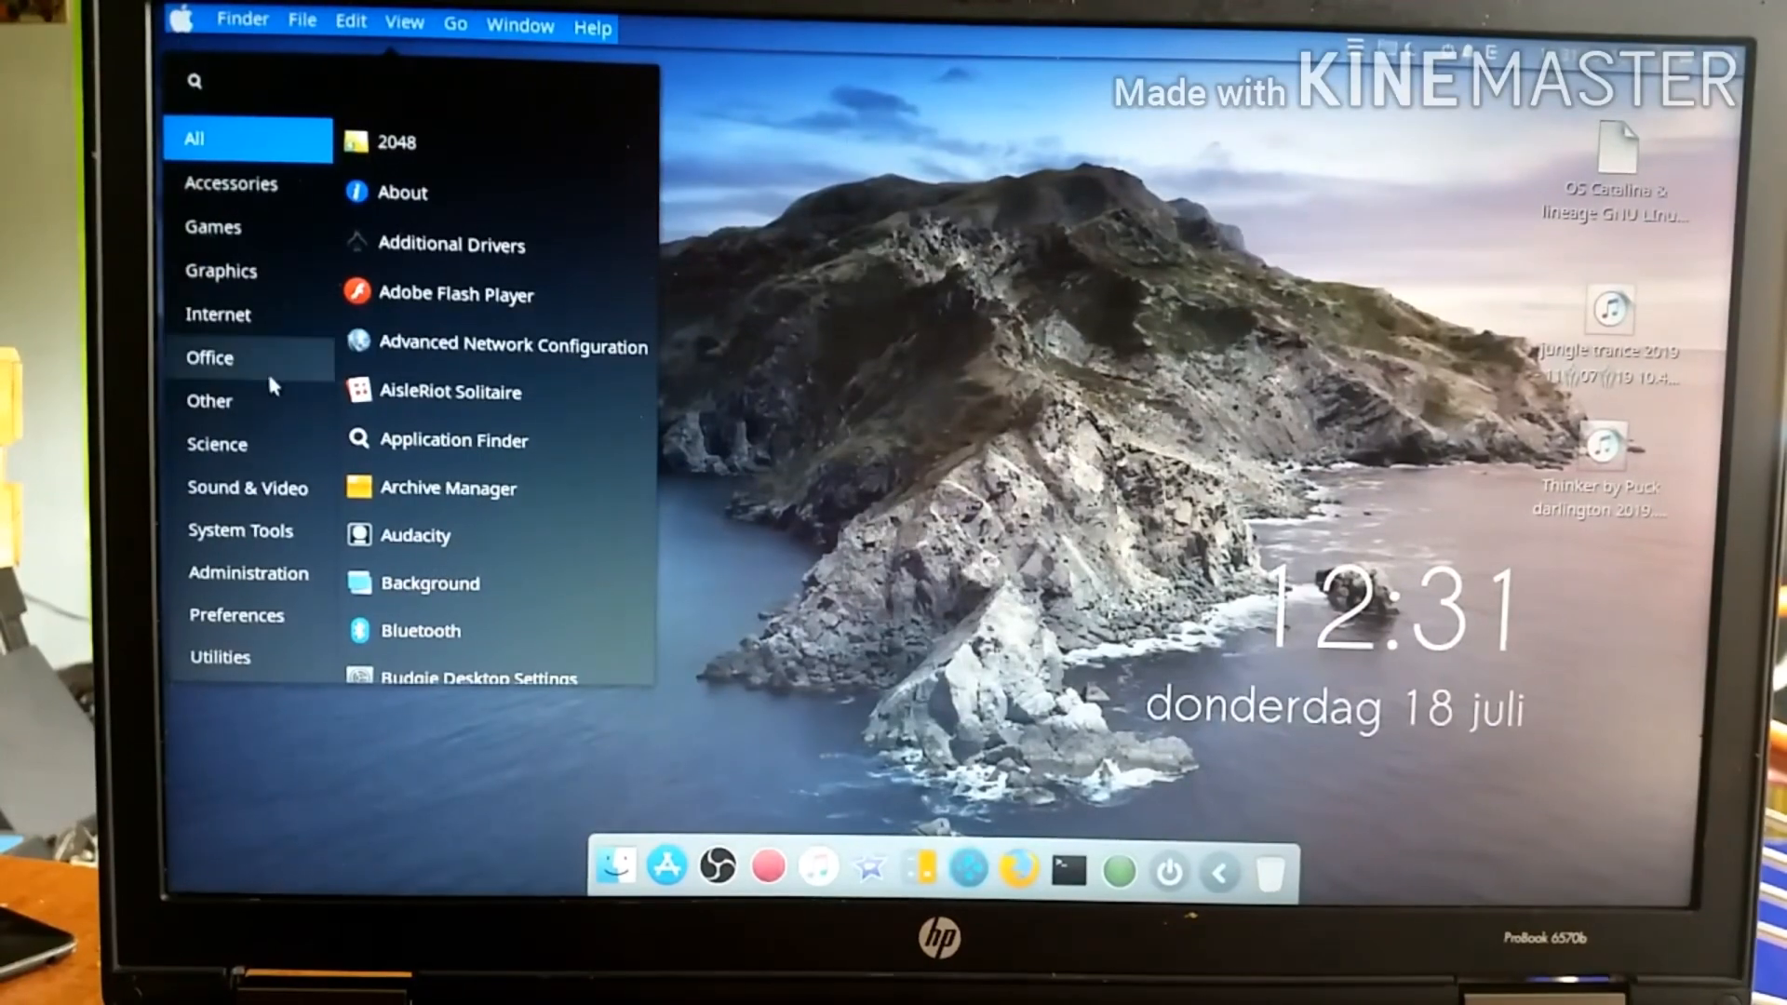
Dismiss the applications menu by selecting the empty desktop area.
left_click(817, 208)
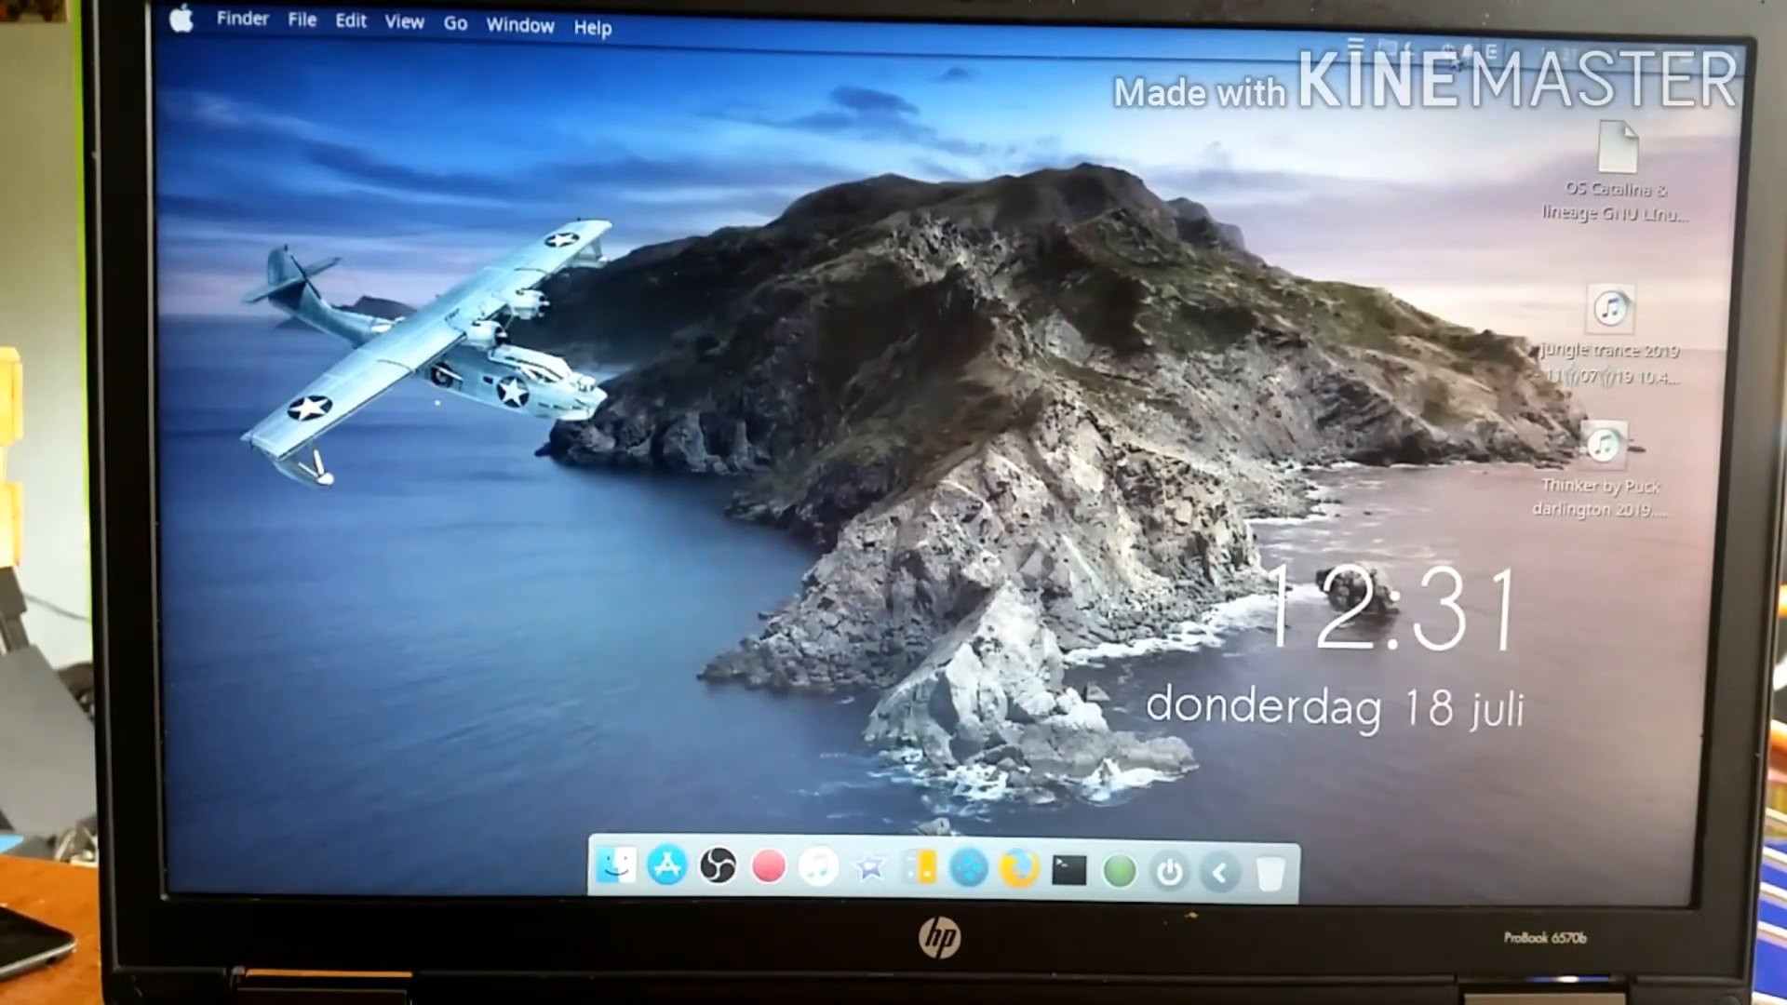
Choose Restart from the dock's power menu so the end-session prompt appears.
left_click(1169, 871)
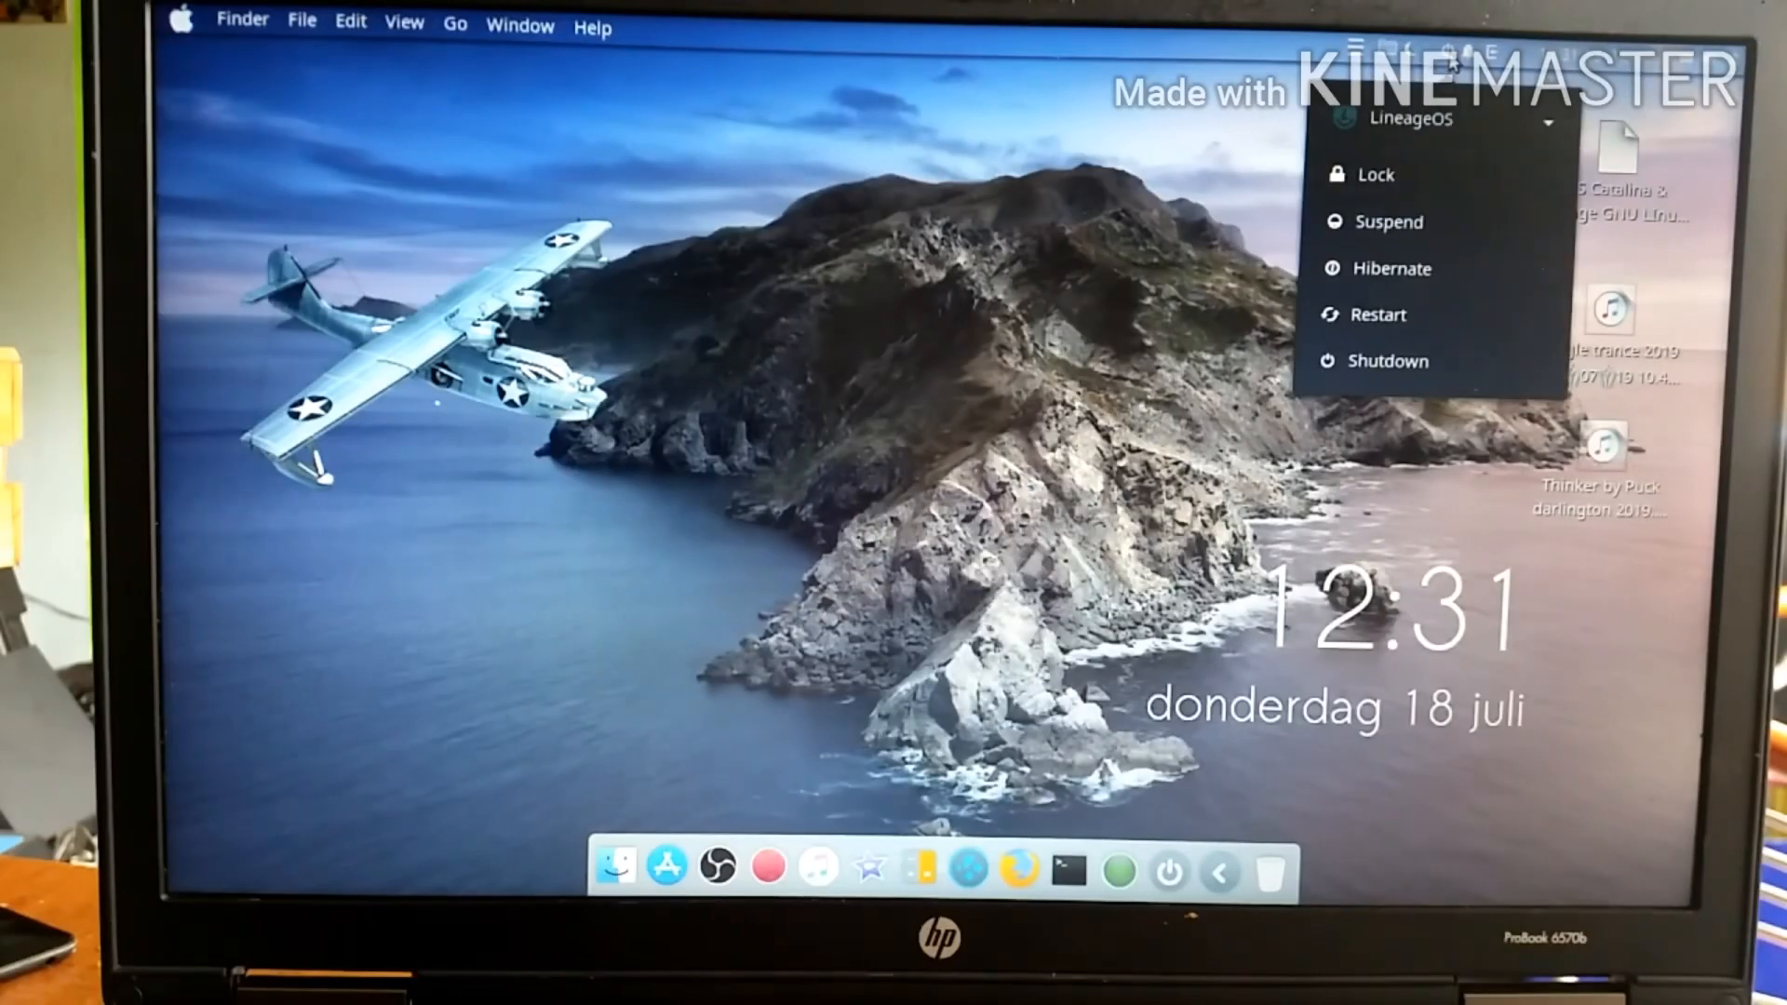
mouse_move(1375, 175)
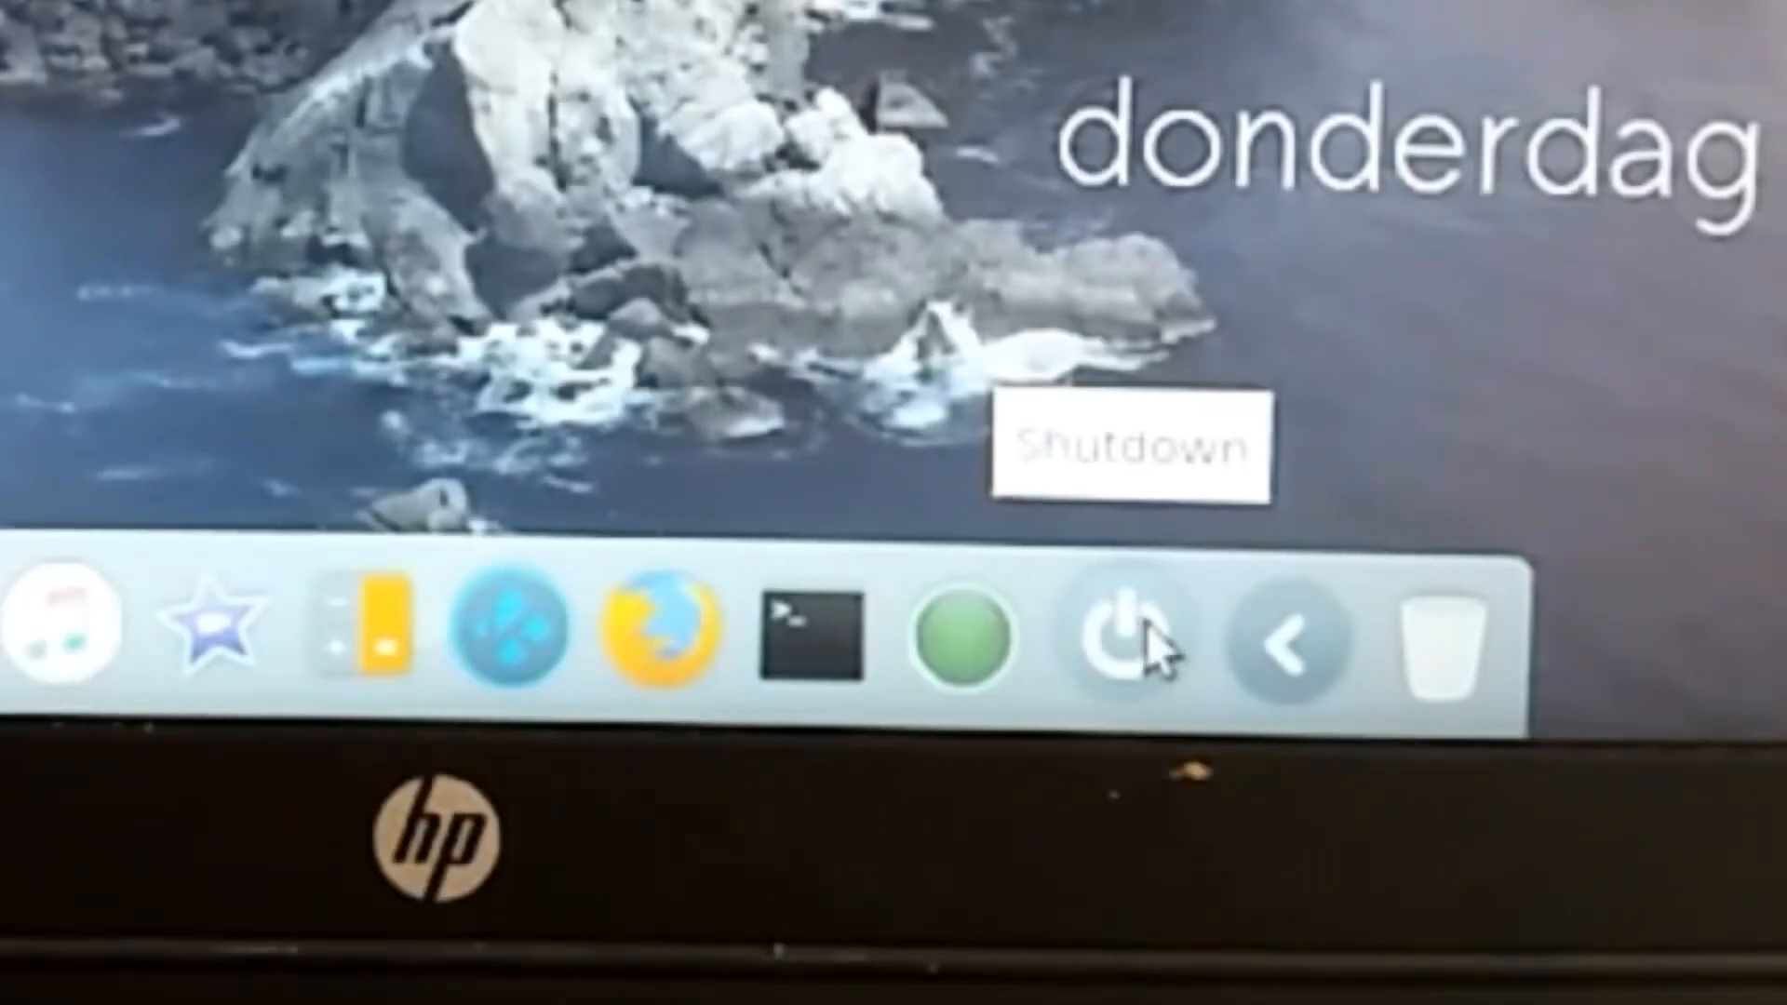
mouse_move(1300, 645)
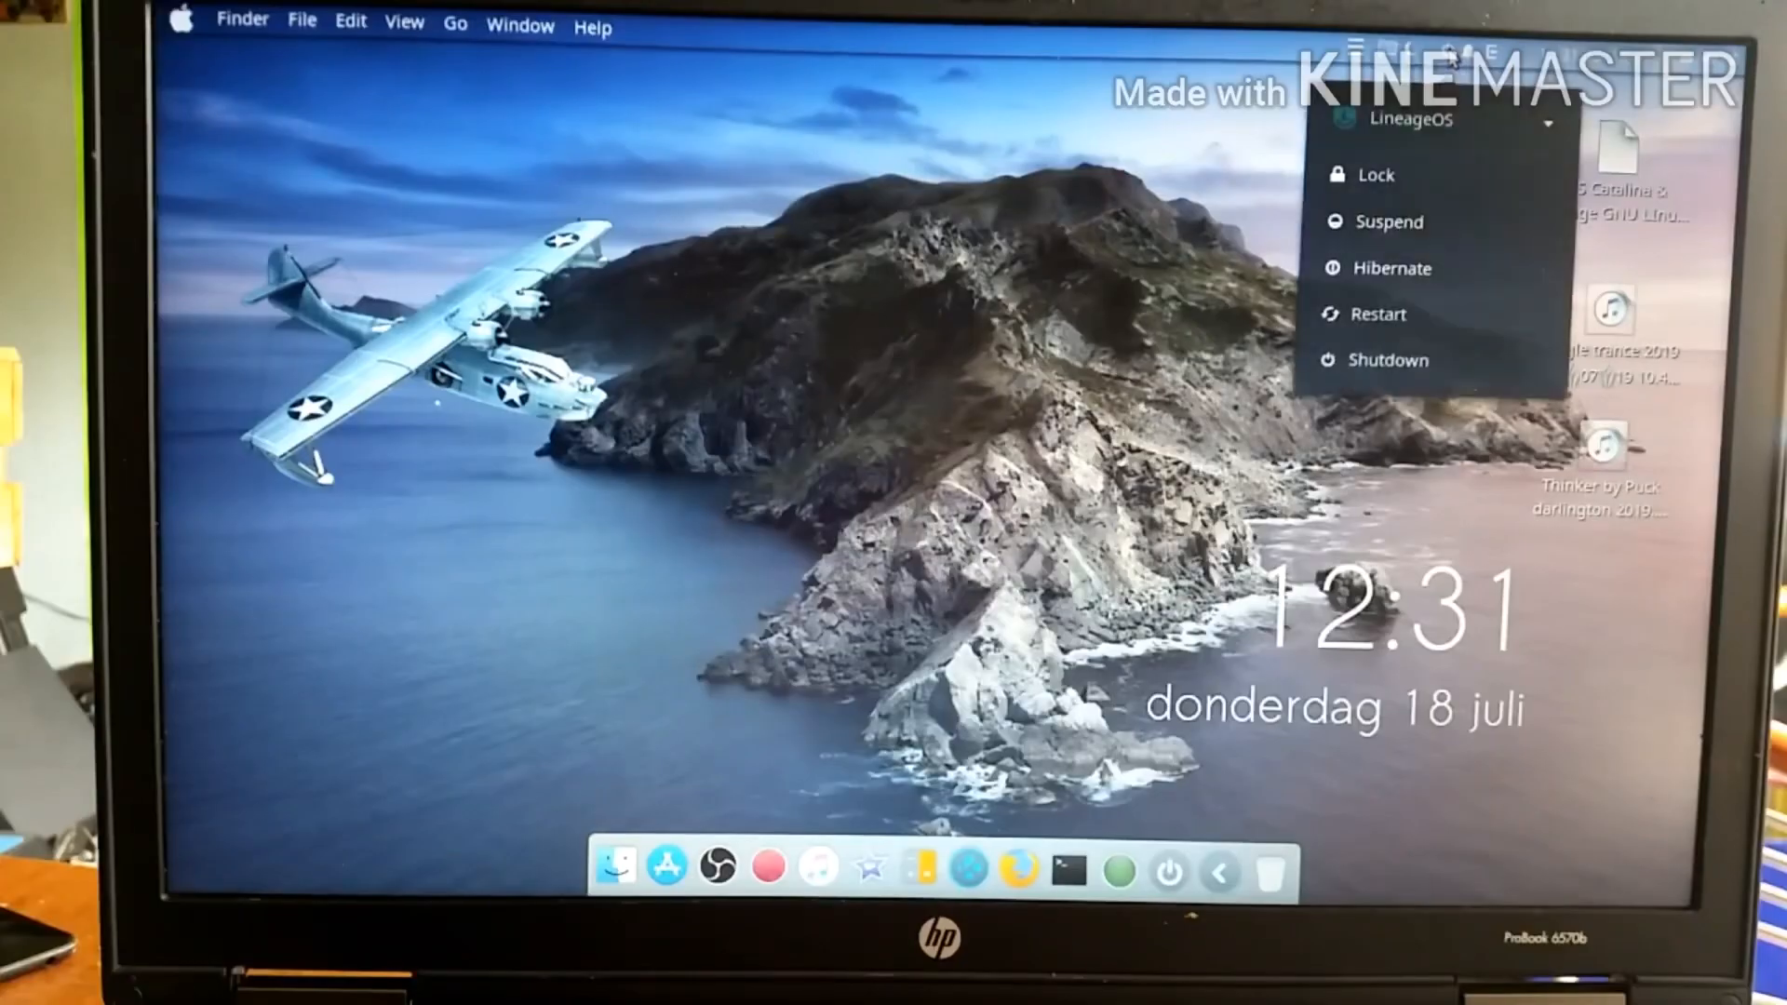
left_click(1377, 313)
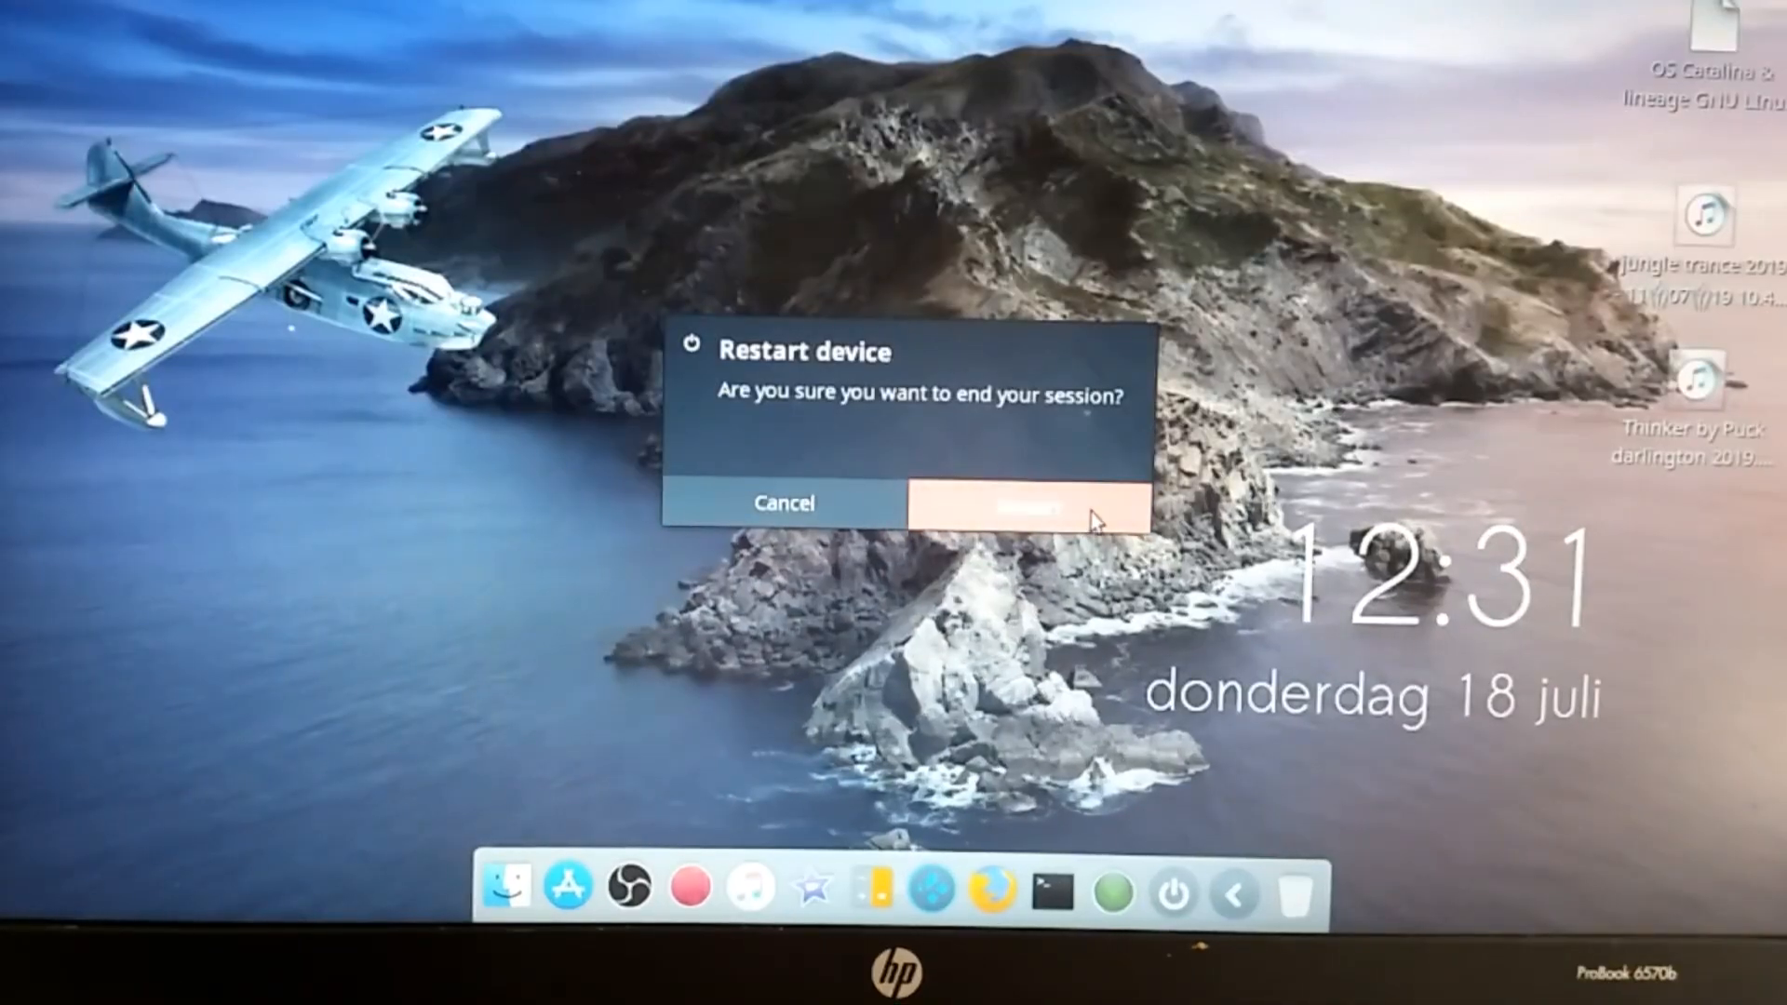
Confirm the restart so the laptop reboots to the HP logo.
left_click(1020, 503)
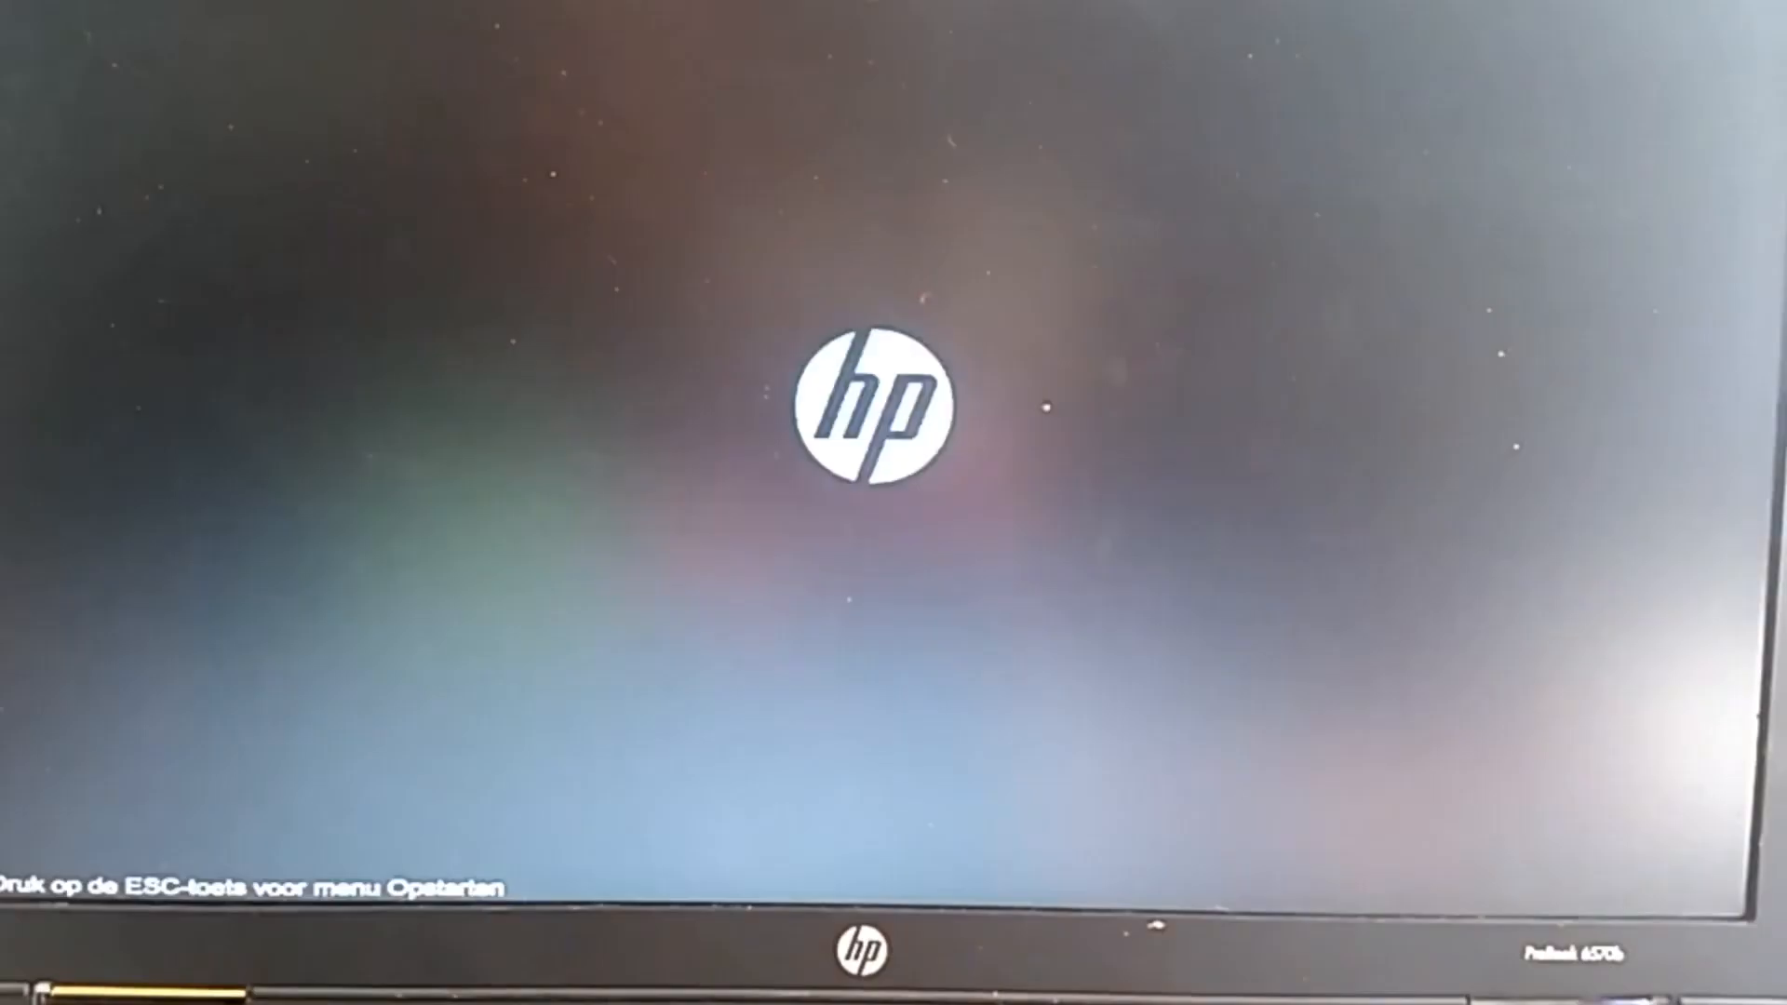